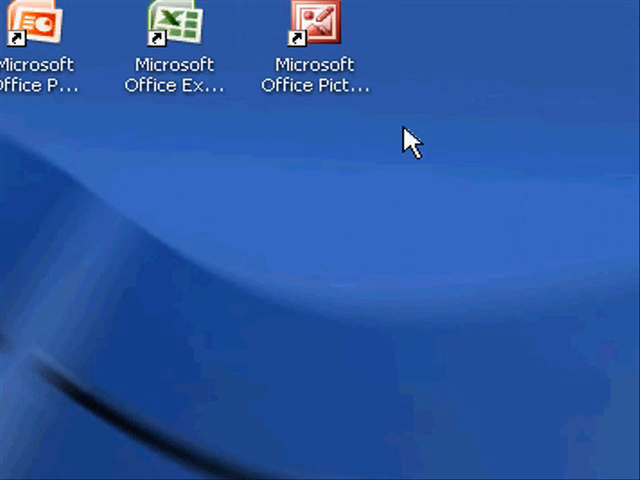
# Capture the desktop screenshot and save it as an image named 'Fake Background'
pyautogui.click(316, 30)
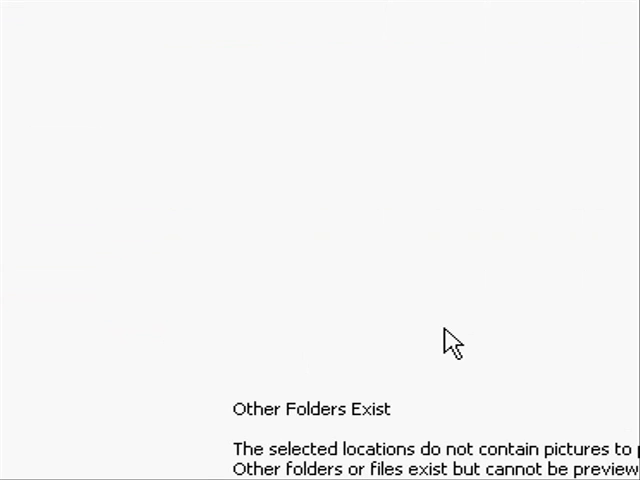
pyautogui.rightClick(450, 340)
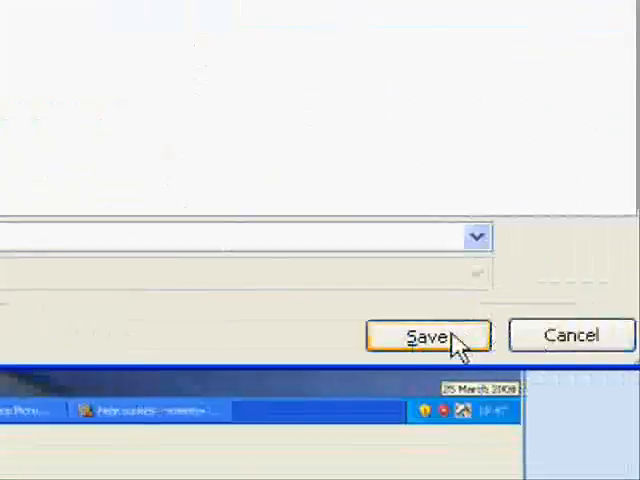
pyautogui.write('Fake Background')
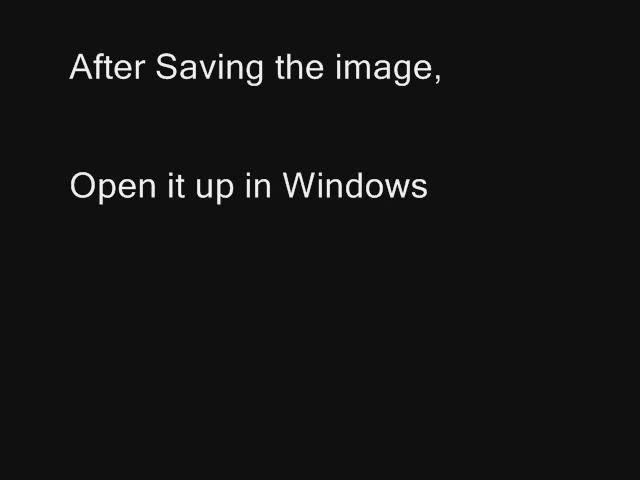
# Show the Fake Background image's actions, noting Picture Viewer as its default opener
pyautogui.write('Picture Viewer (The default open')
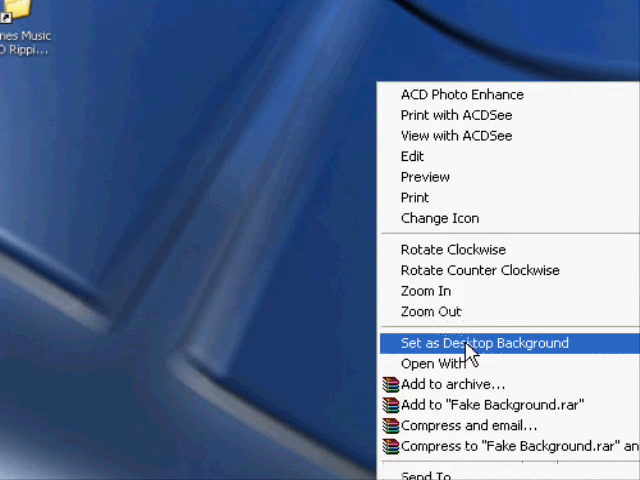
pyautogui.click(483, 343)
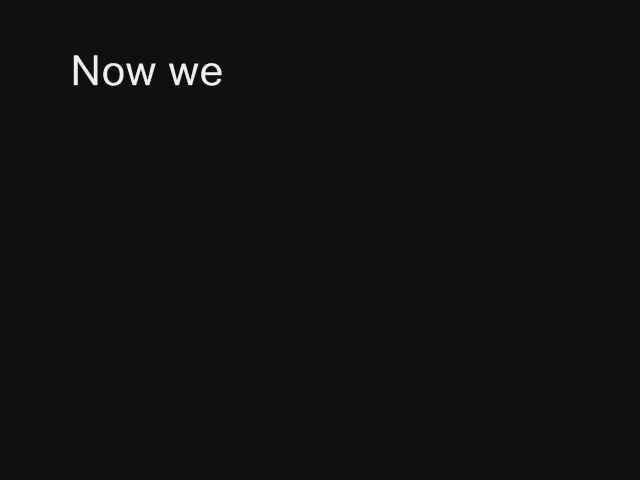
pyautogui.write('need to install "Visual Tooltips"')
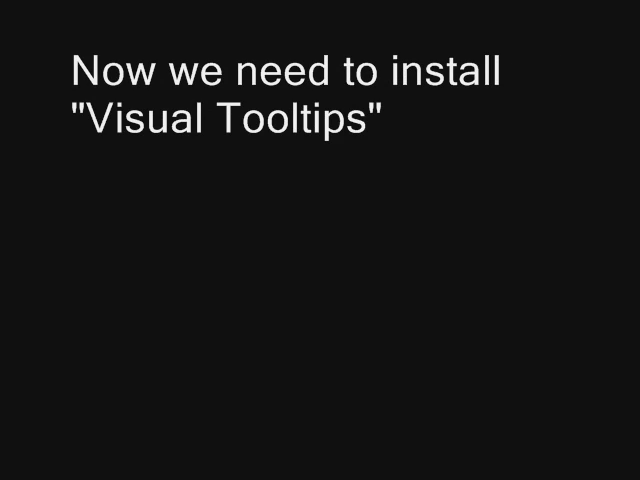
pyautogui.write('a great program which mimicks Vista')
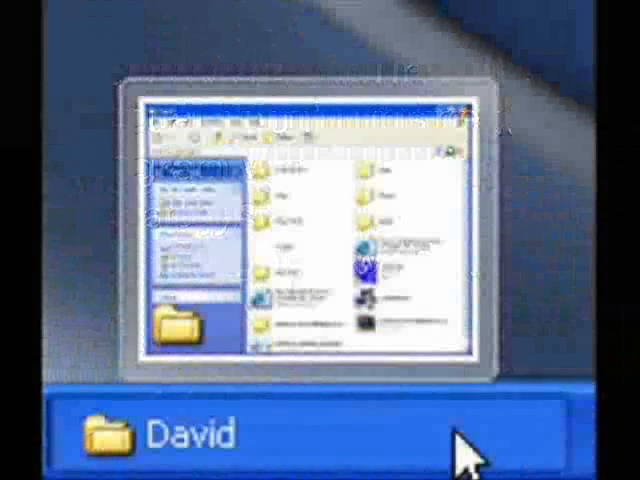
# Open the Visual Tooltips installer archive from the downloaded files folder
pyautogui.click(30, 455)
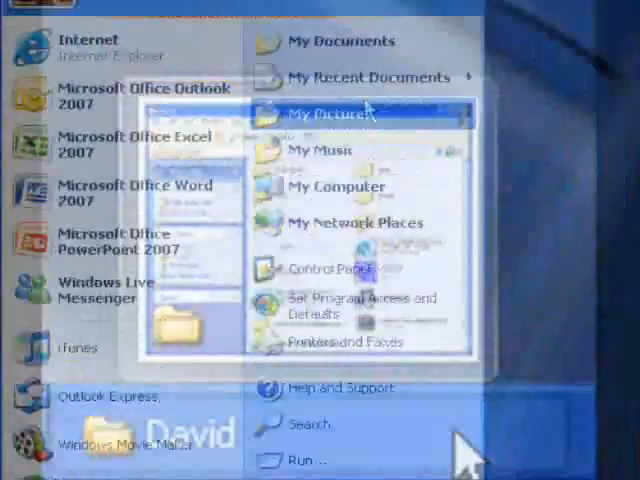
pyautogui.click(330, 111)
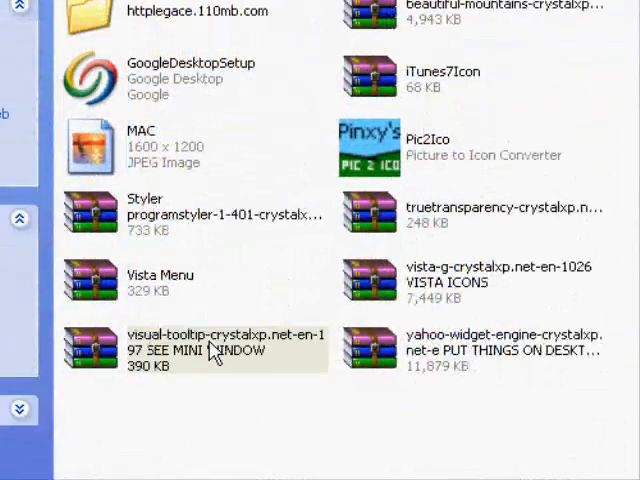
pyautogui.doubleClick(190, 350)
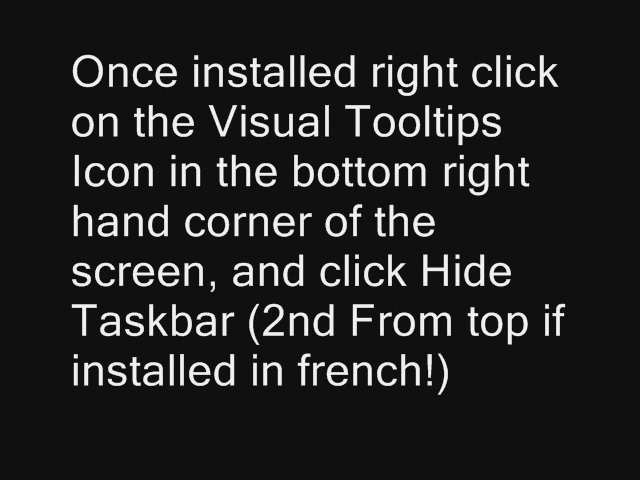
# Hide the taskbar using the Visual Tooltips tray icon's menu
pyautogui.rightClick(527, 462)
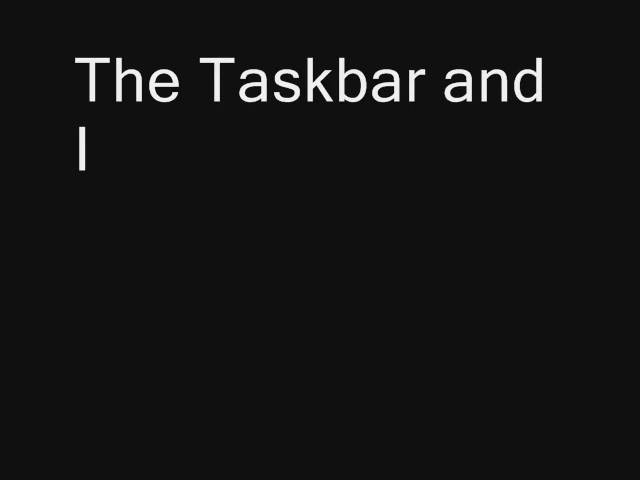
pyautogui.write('cons should now have disap')
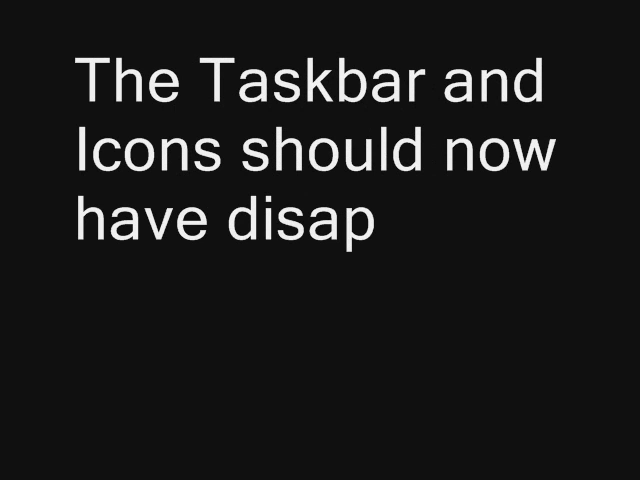
pyautogui.write('eared!')
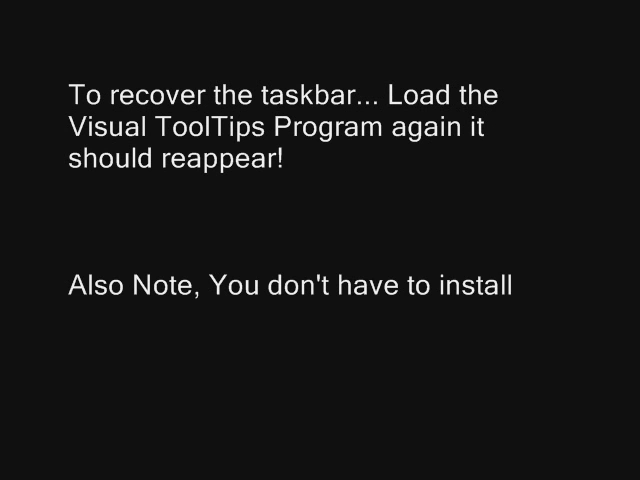
pyautogui.write('Visual Tooltips!')
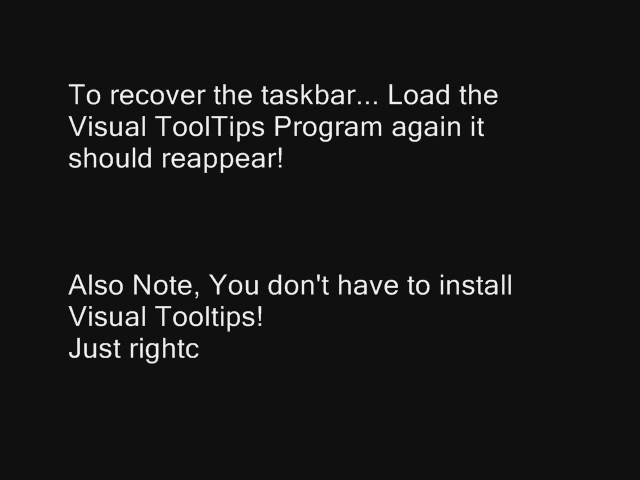
pyautogui.write('lick the task bar>properties>A')
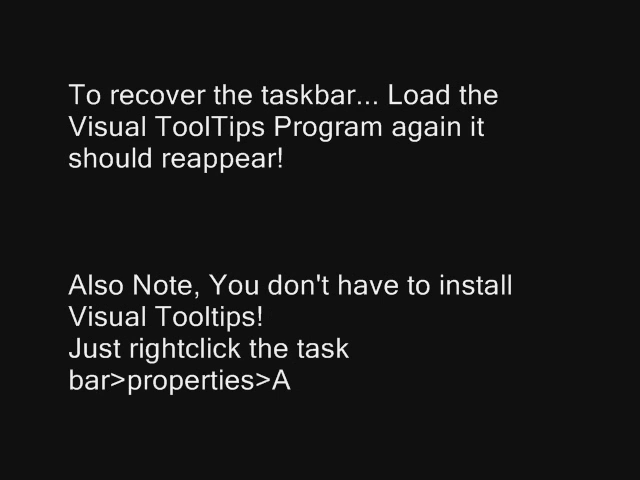